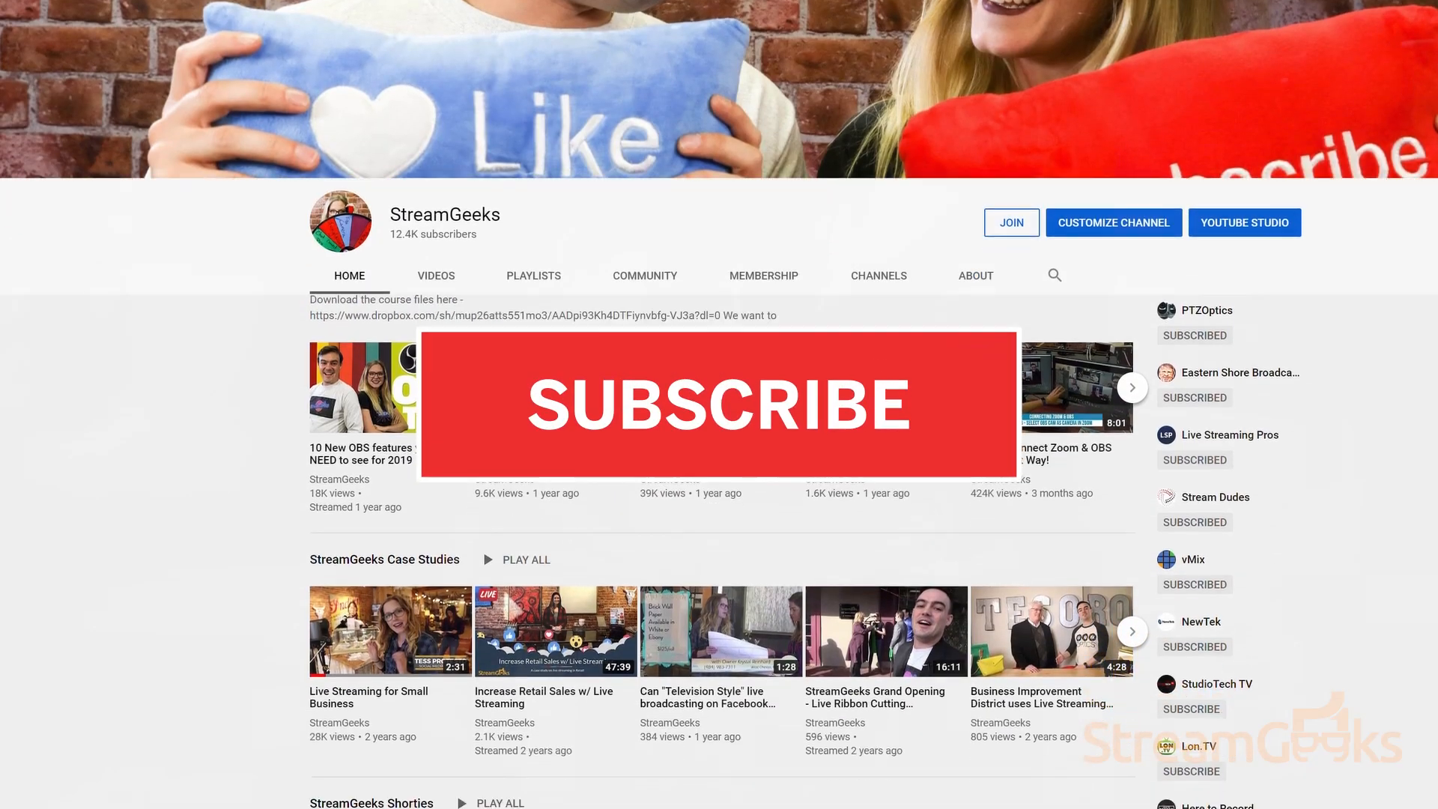
scroll("up", 3)
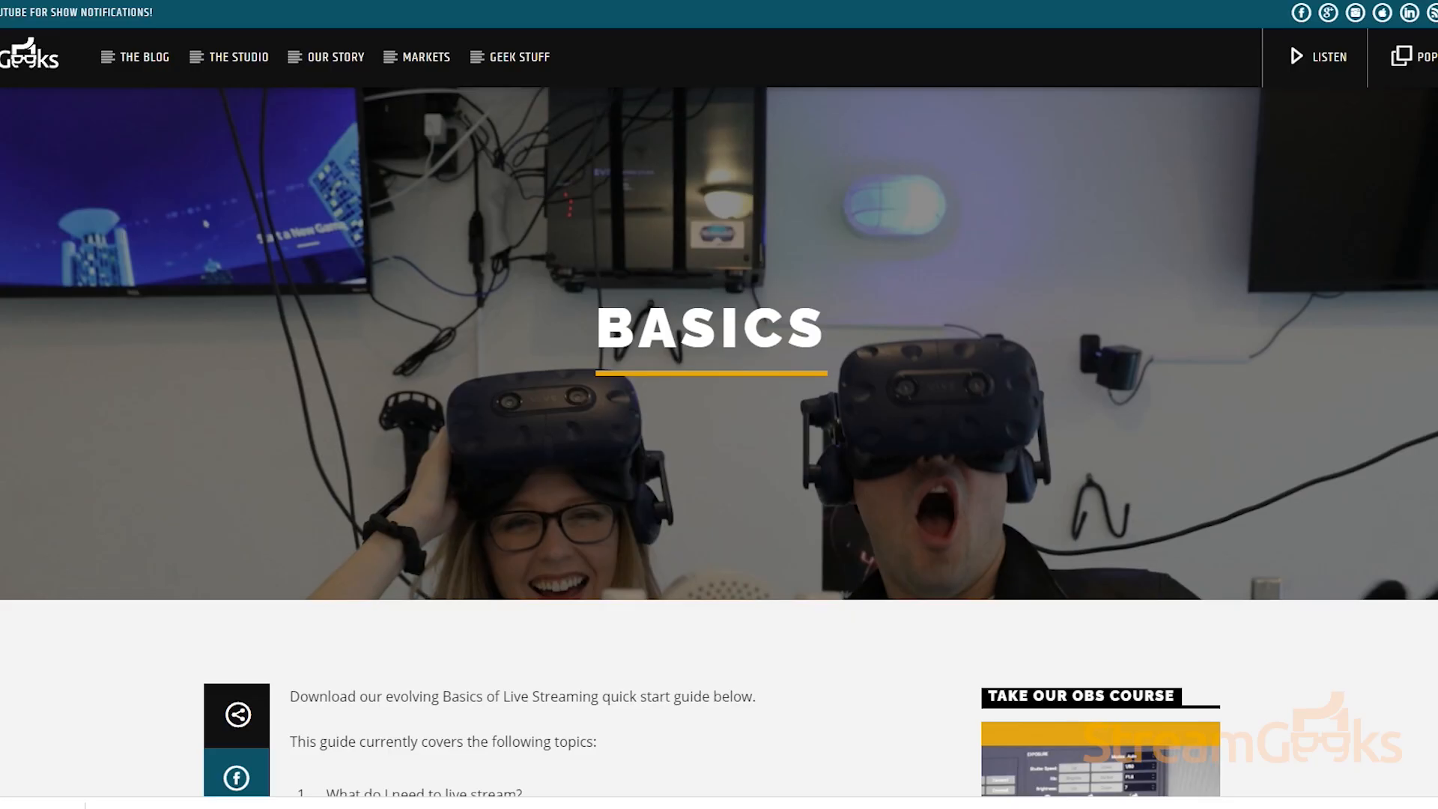
scroll("down", 3)
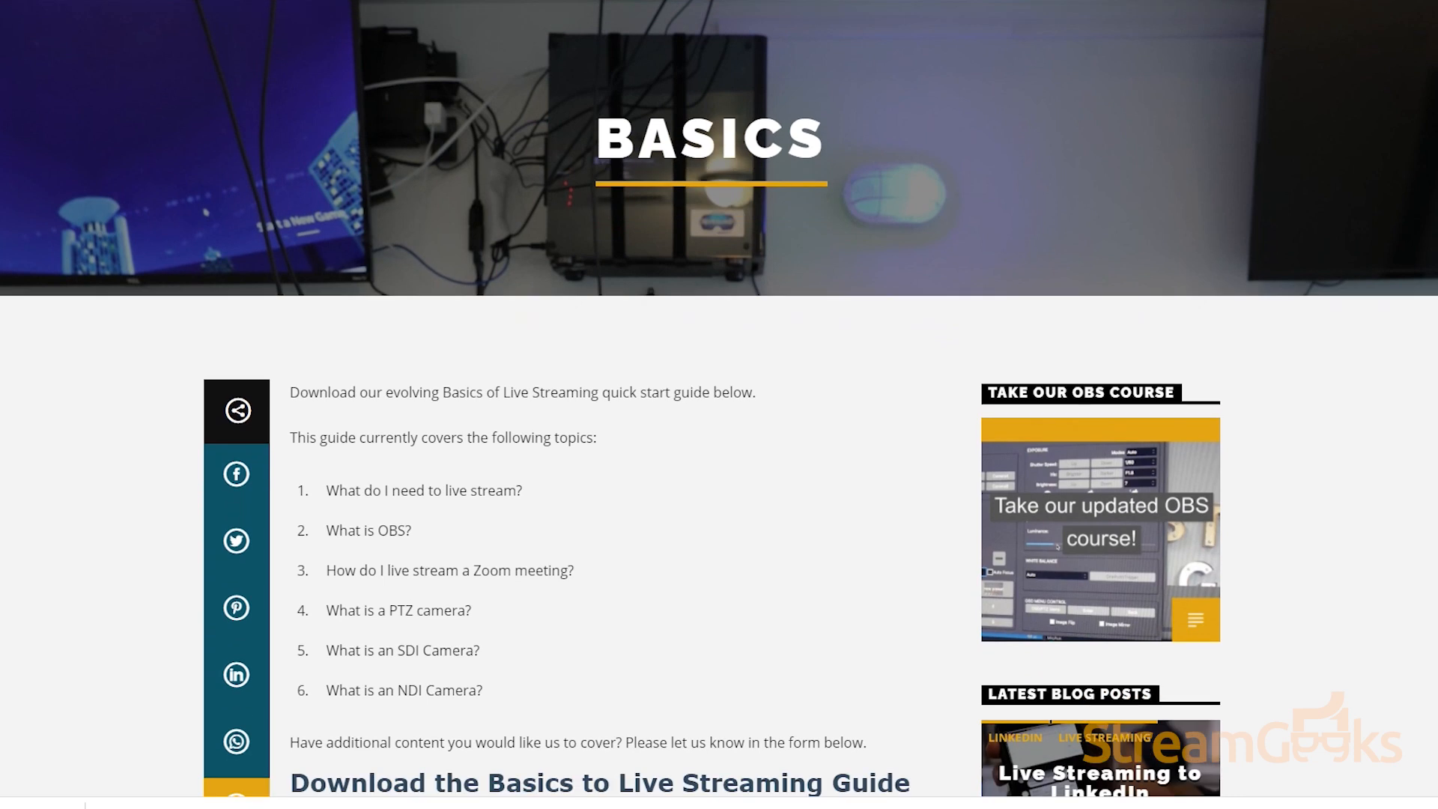
scroll("down", 3)
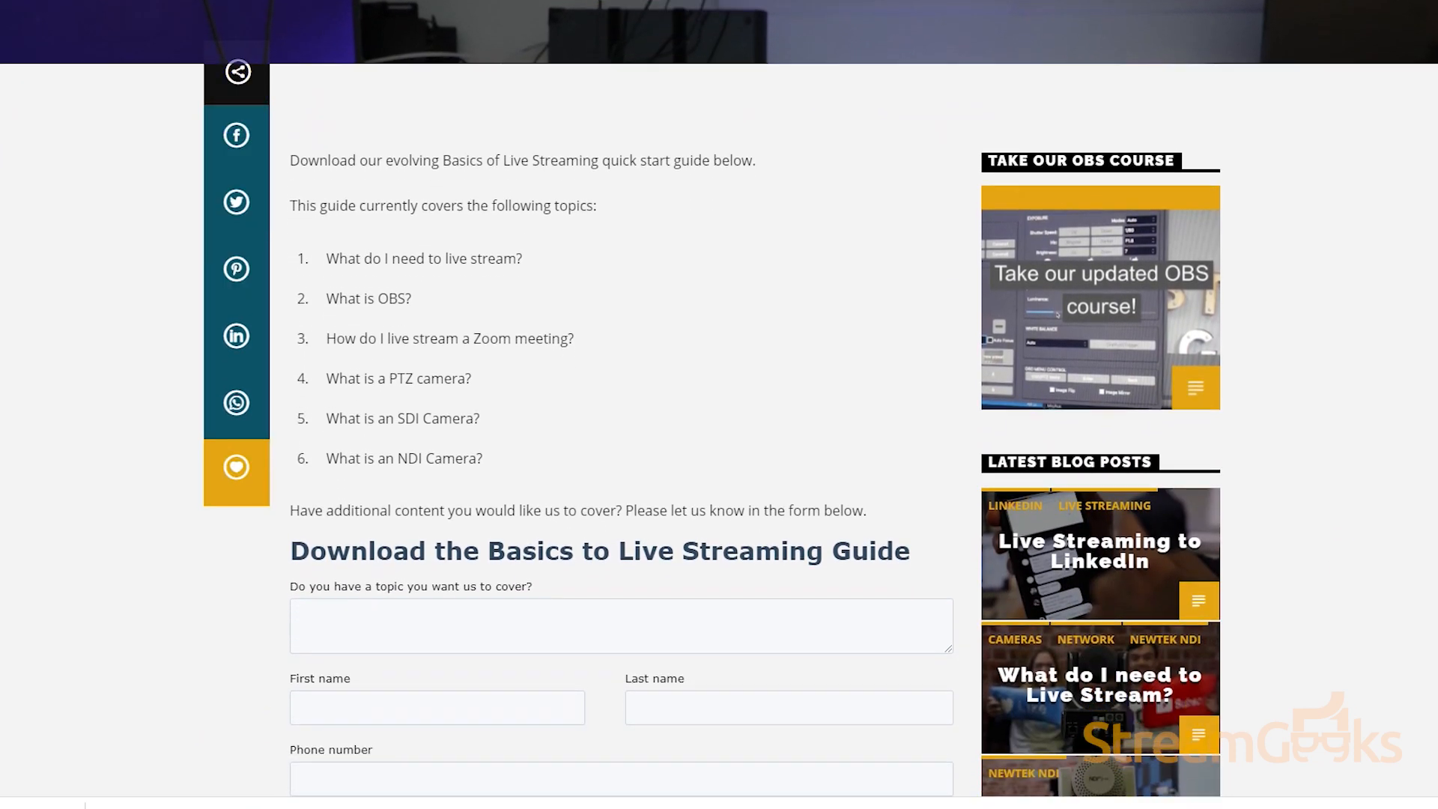
scroll("down", 3)
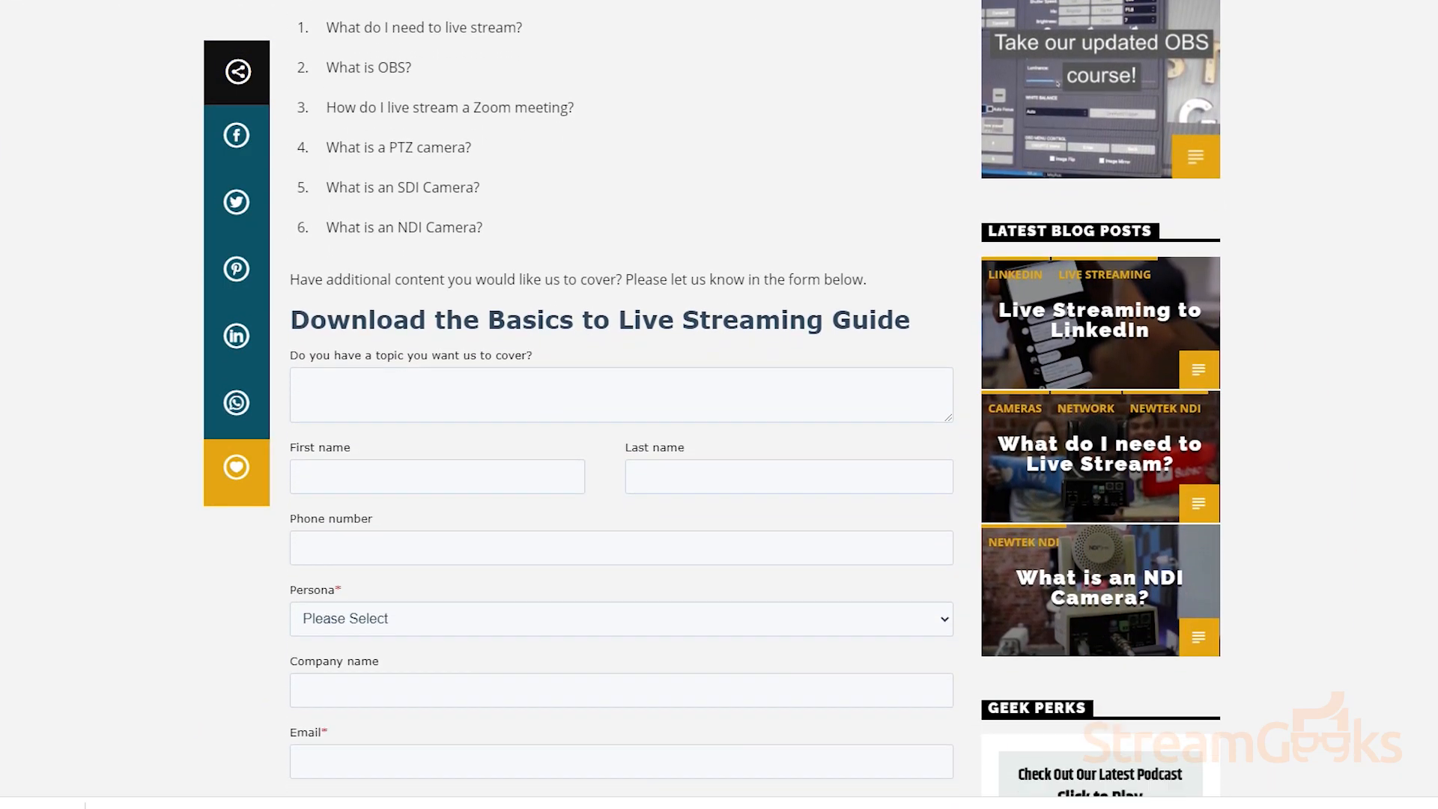